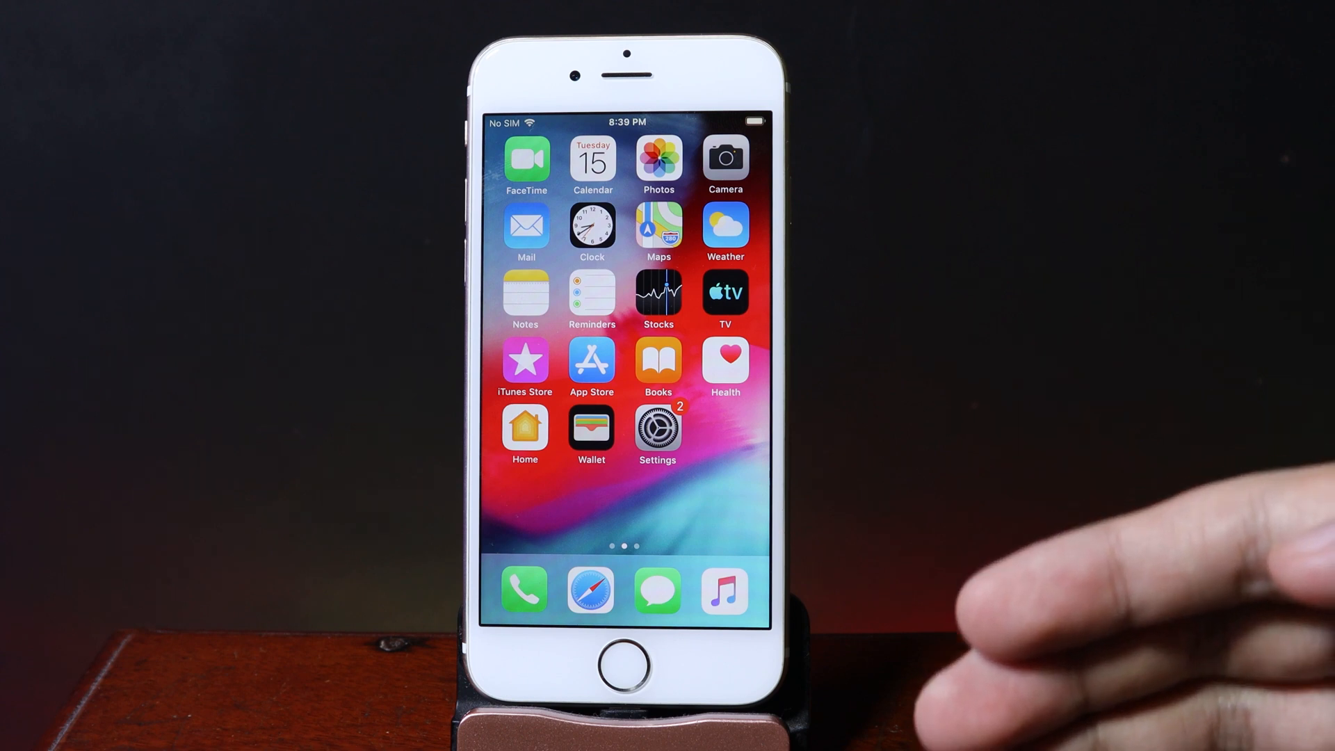
mouse_move(1107, 511)
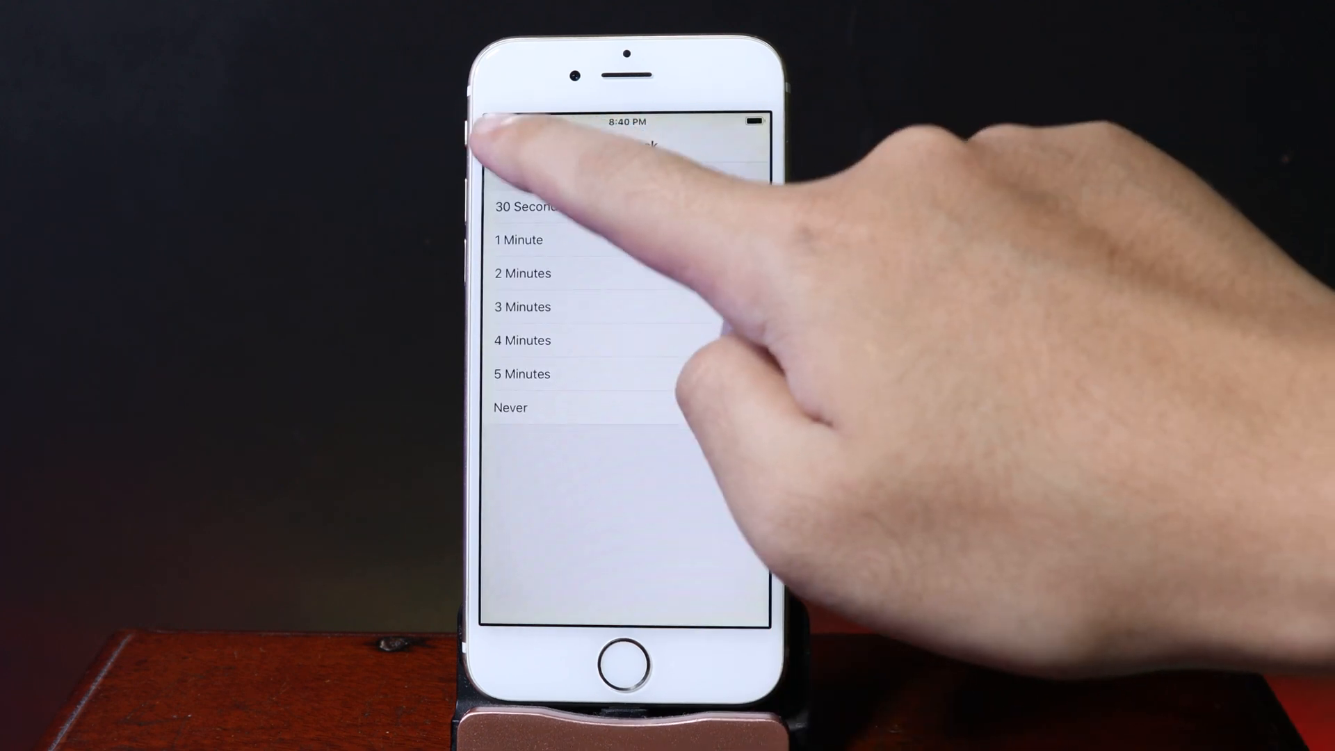
Set Auto-Lock to Never and leave Settings.
left_click(511, 144)
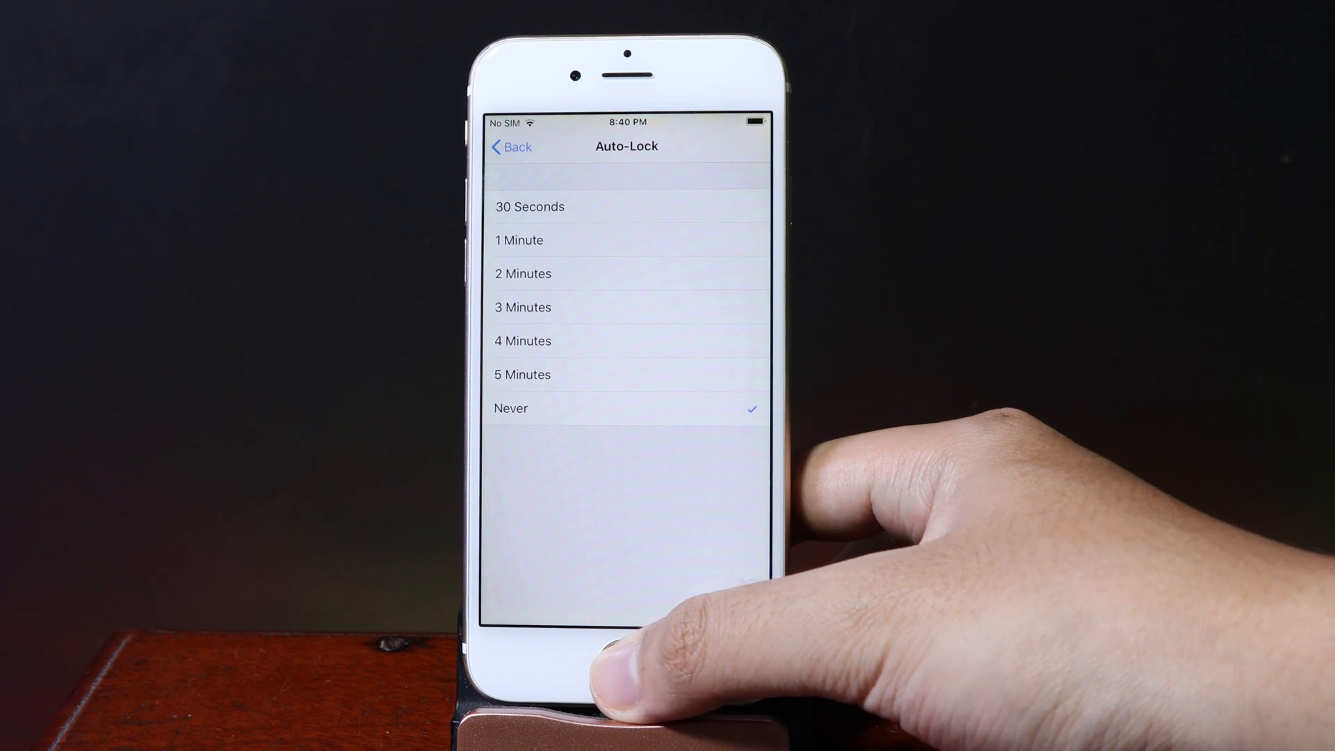
left_click(626, 664)
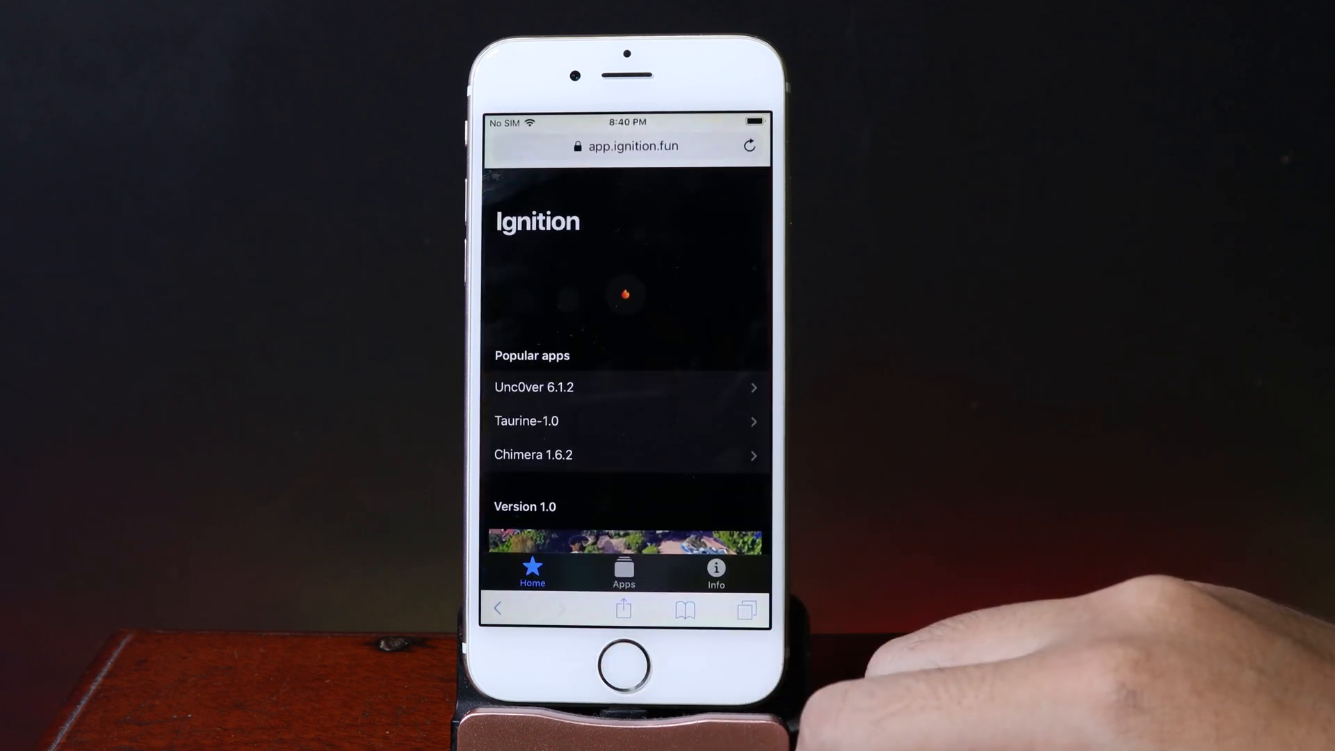
Return to the Ignition page and install Unc0ver 6.1.2 from Popular apps.
left_click(630, 146)
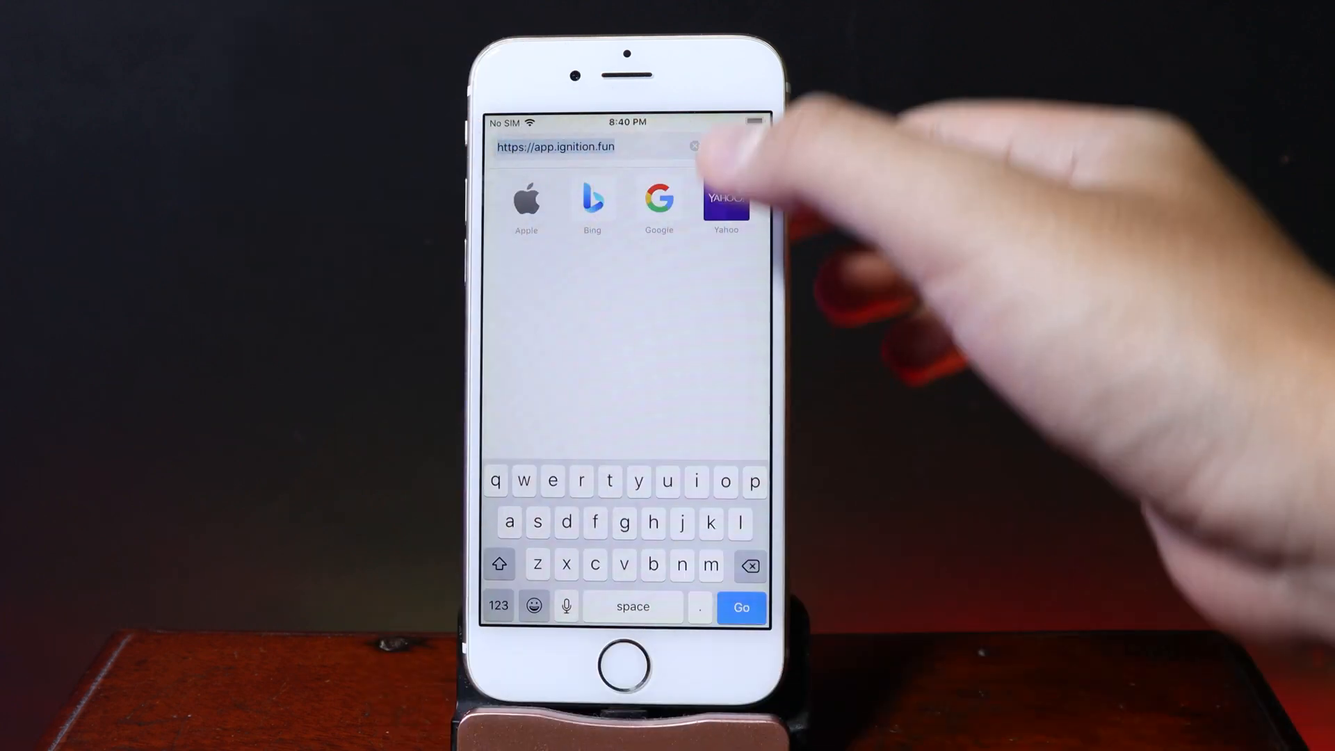
left_click(741, 607)
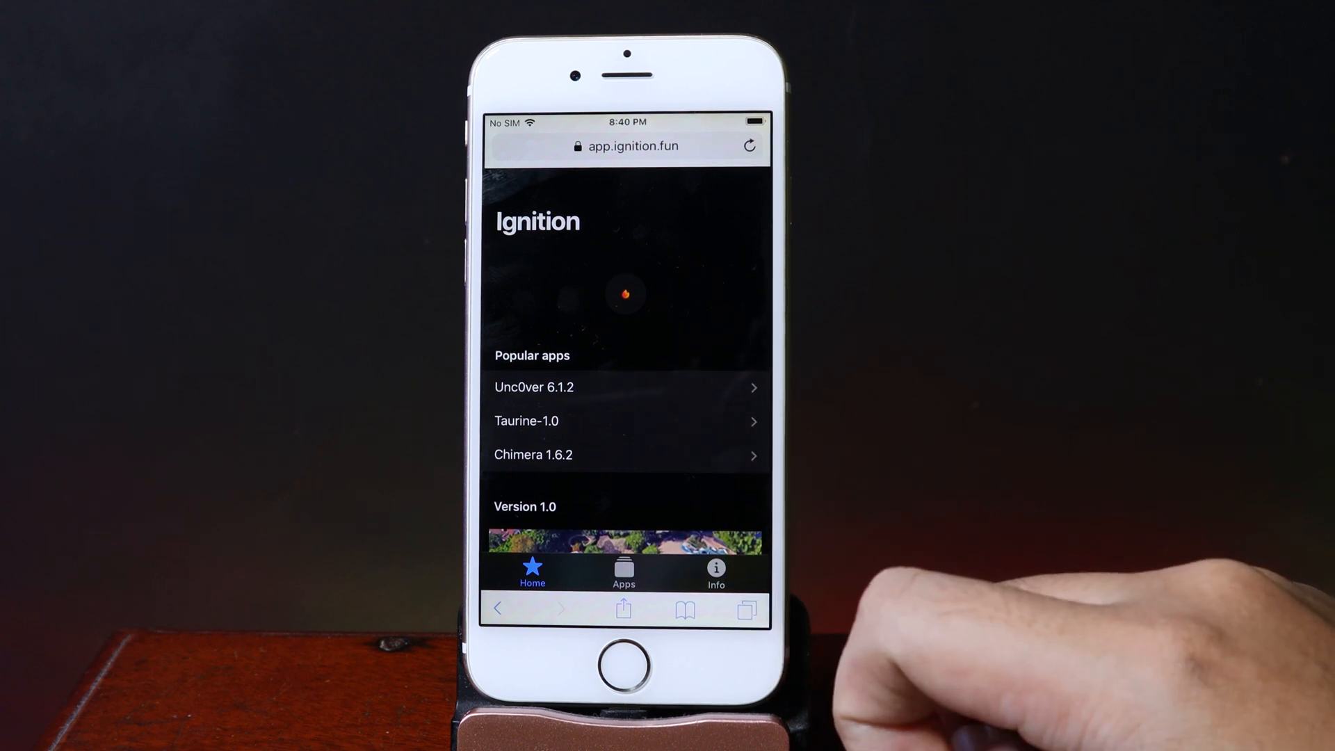
left_click(534, 386)
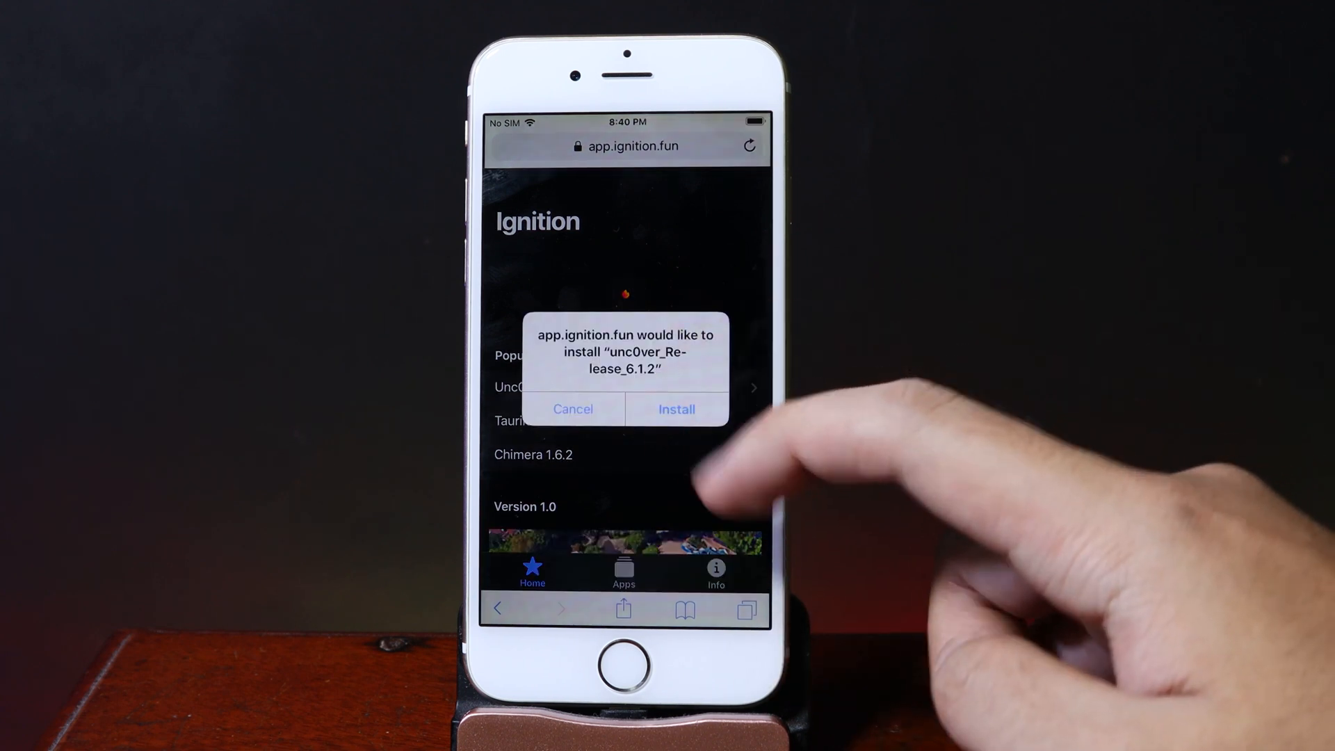
left_click(573, 409)
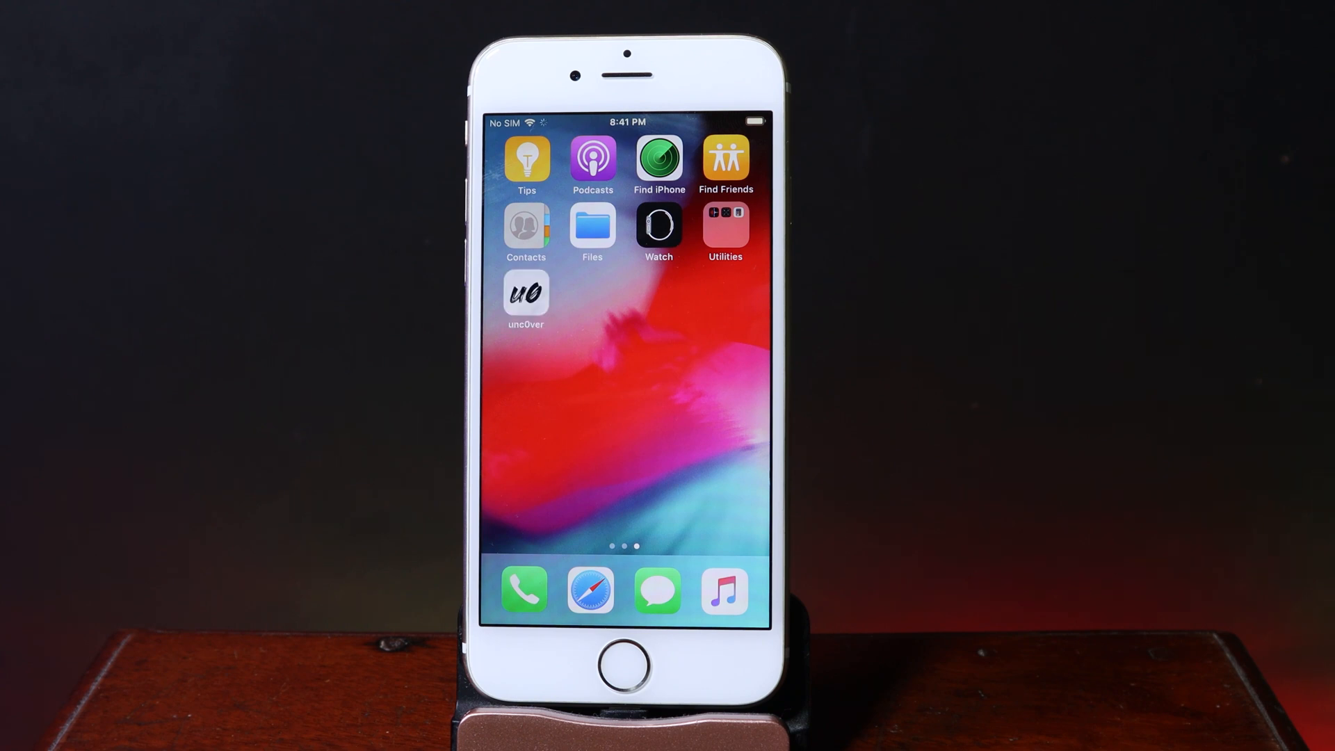
Dismiss the untrusted developer alert, trust the Fiberhome developer, and launch unc0ver.
left_click(526, 299)
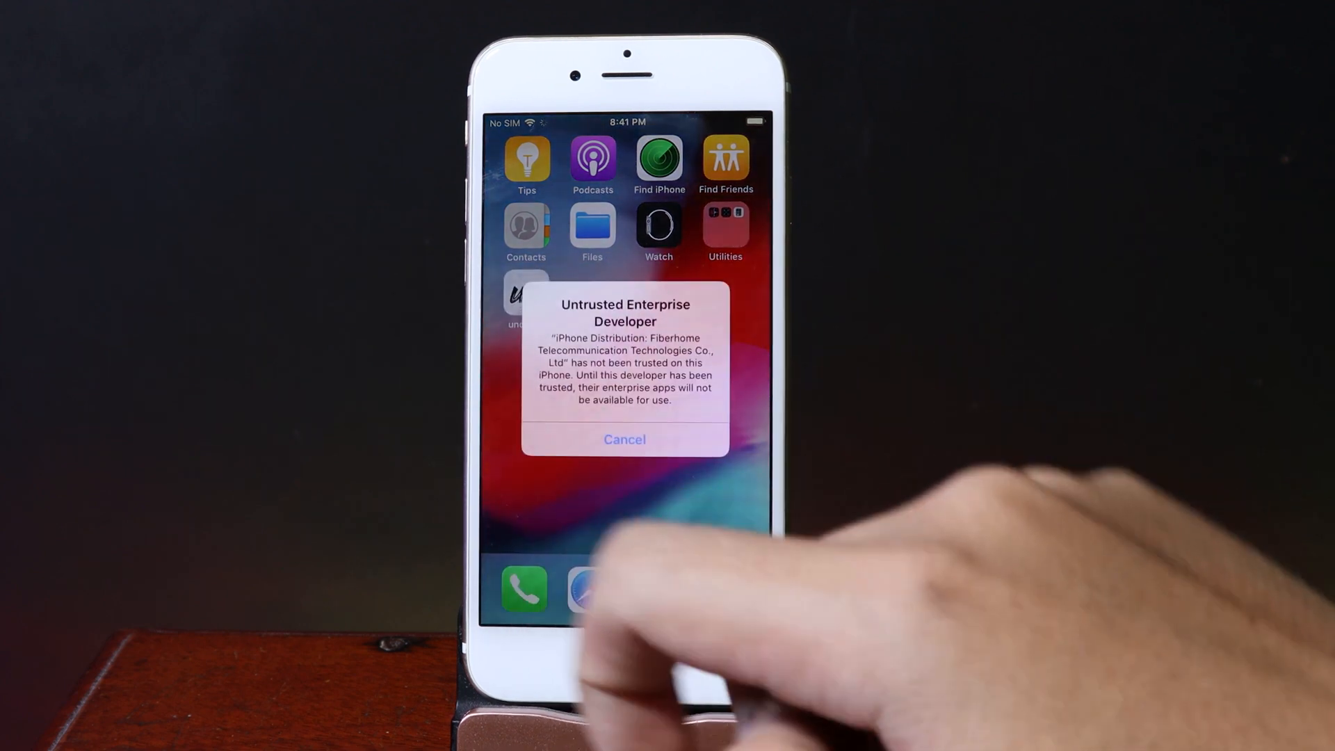
left_click(625, 439)
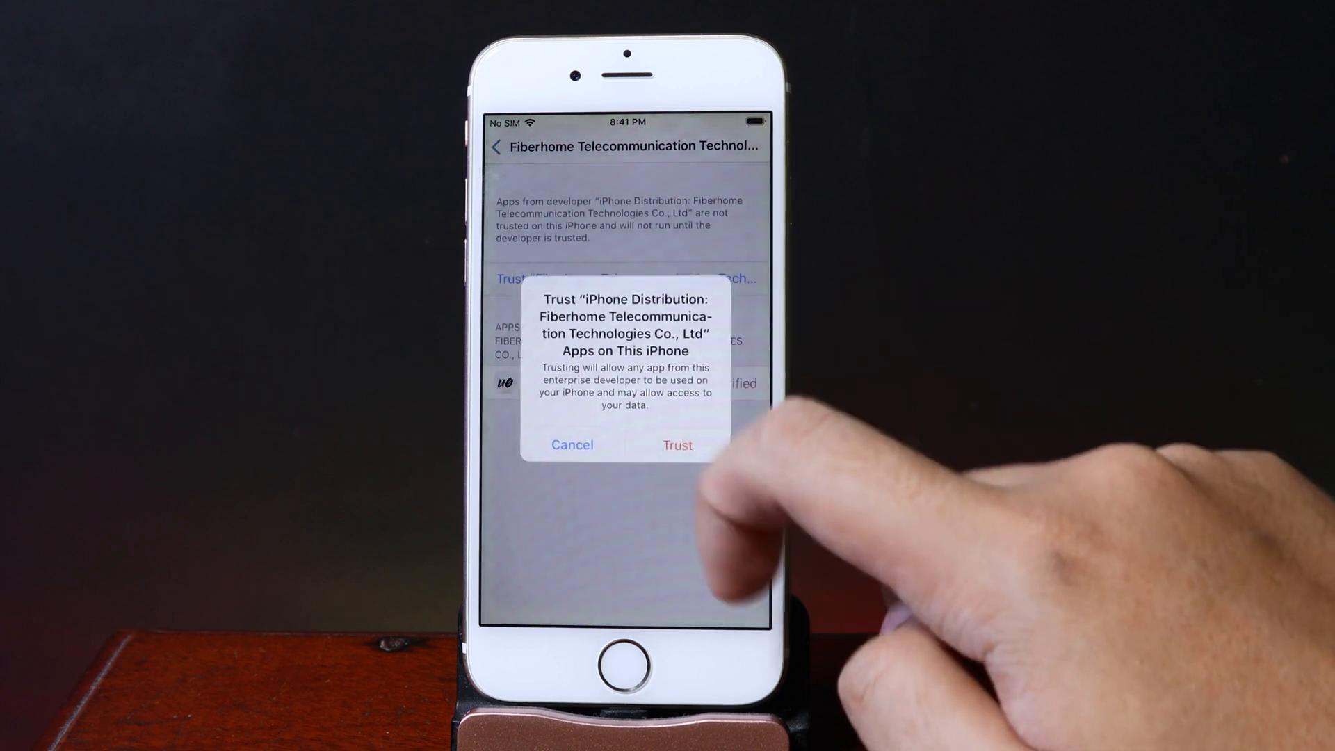
left_click(677, 444)
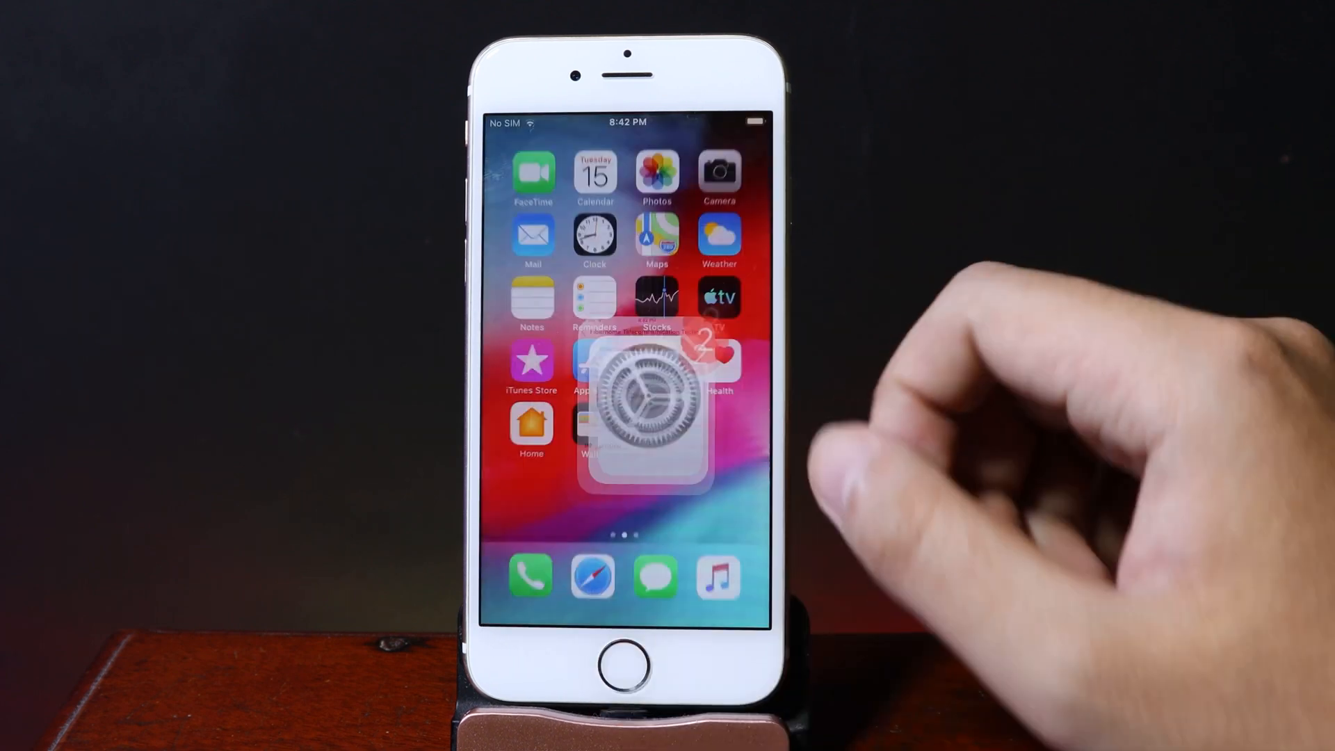
left_click(623, 405)
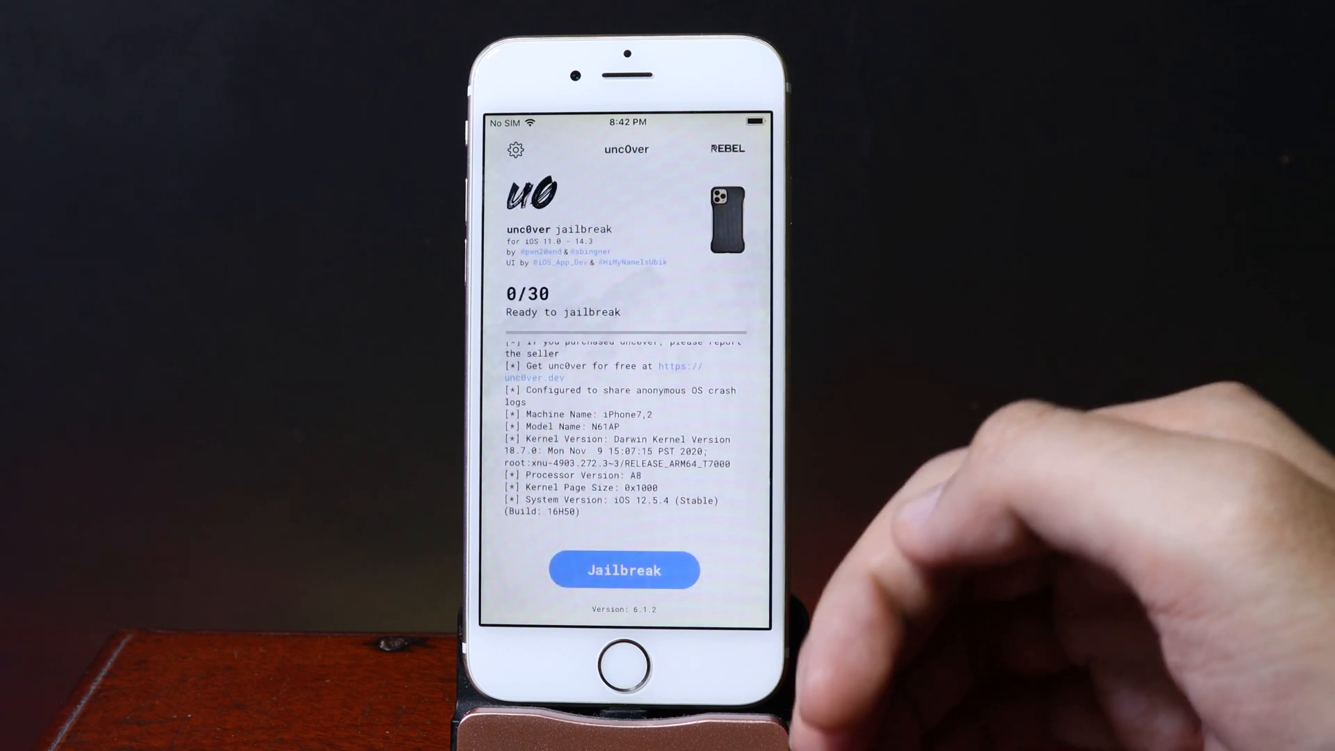
Tap Jailbreak in unc0ver until the Jailbreak Completed reboot alert appears.
left_click(622, 569)
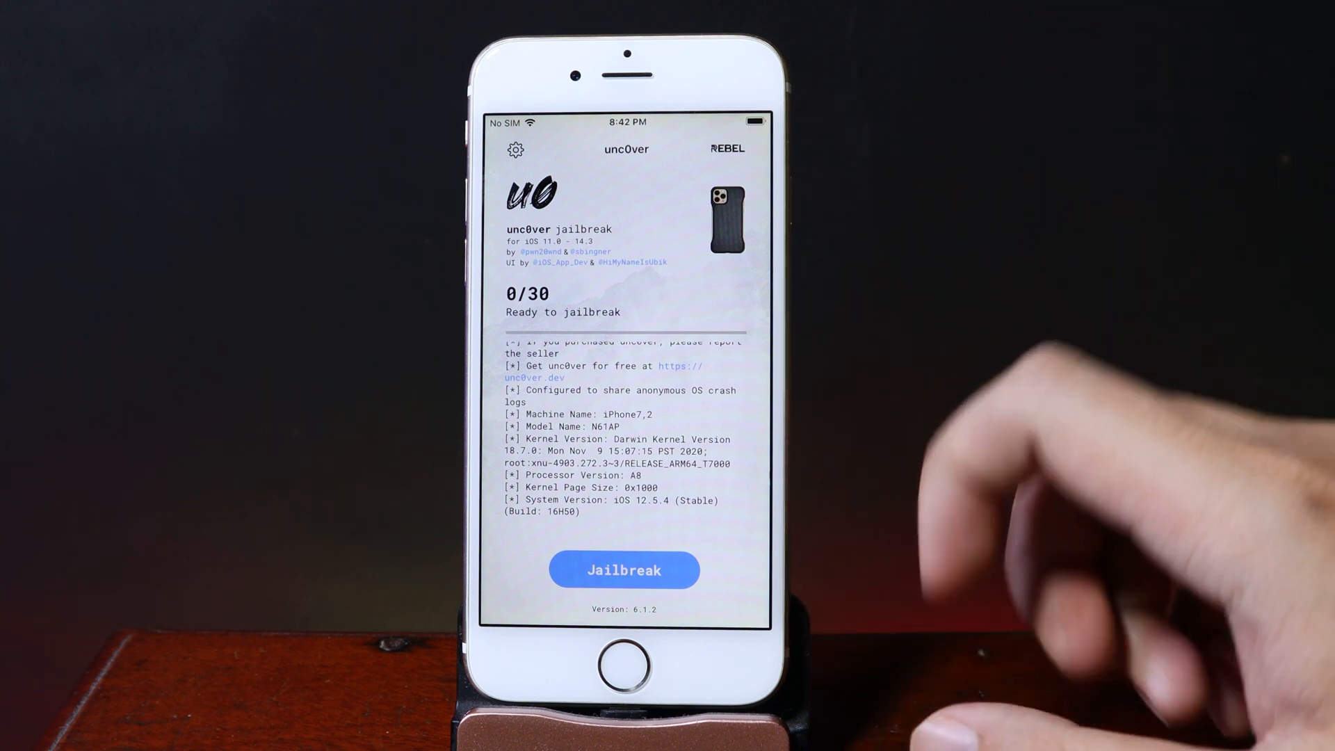
left_click(623, 569)
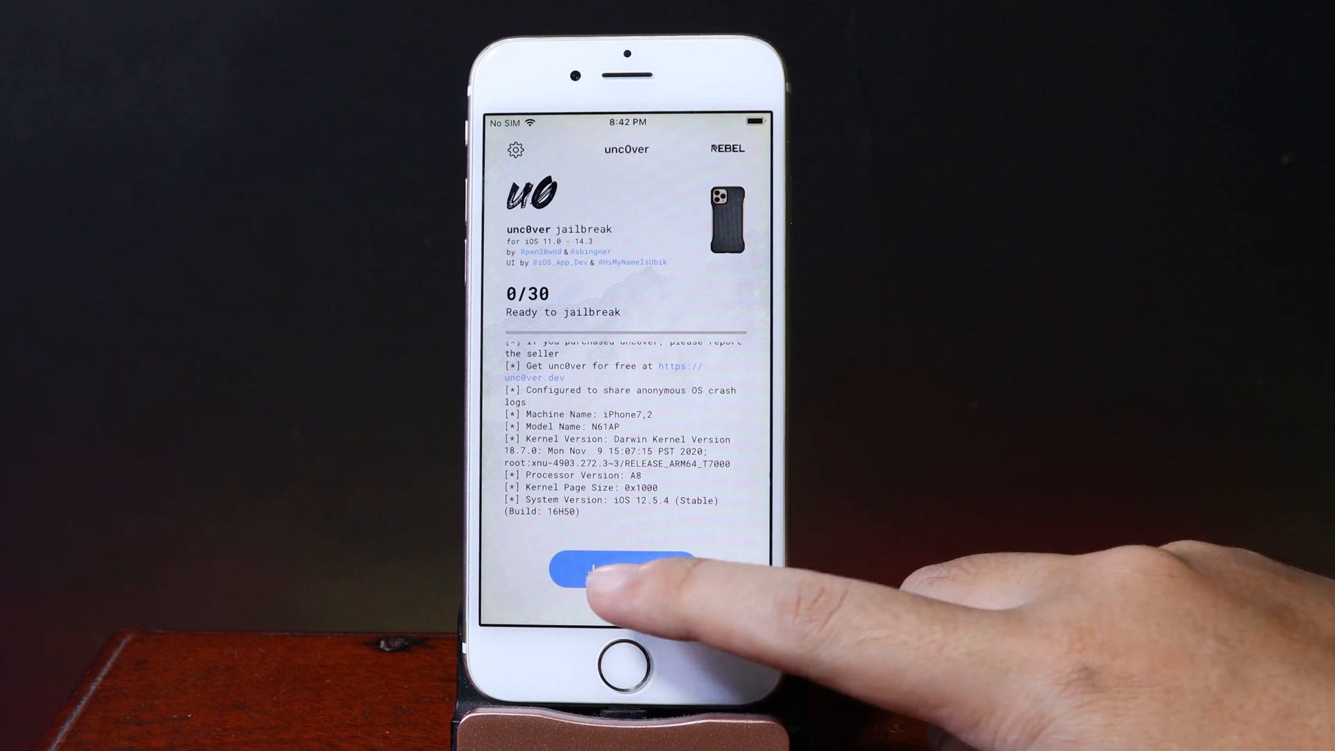
left_click(606, 572)
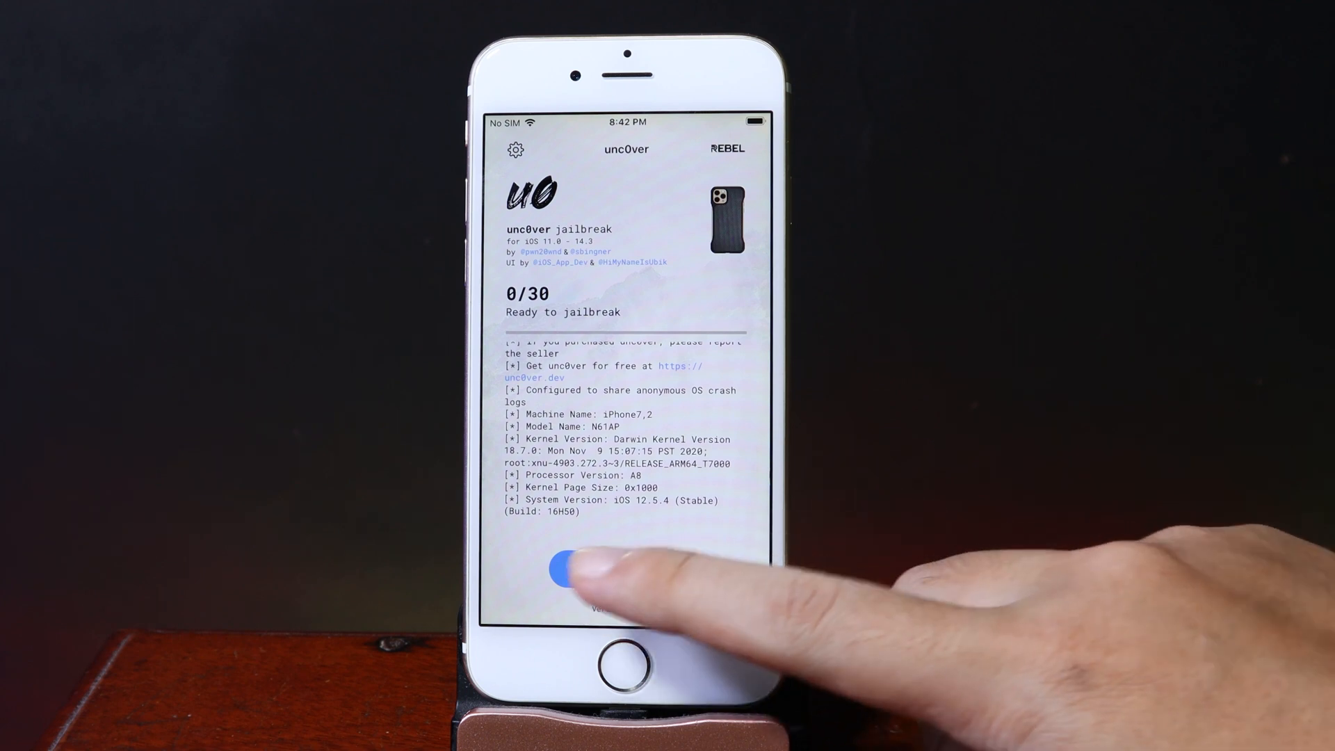
left_click(624, 570)
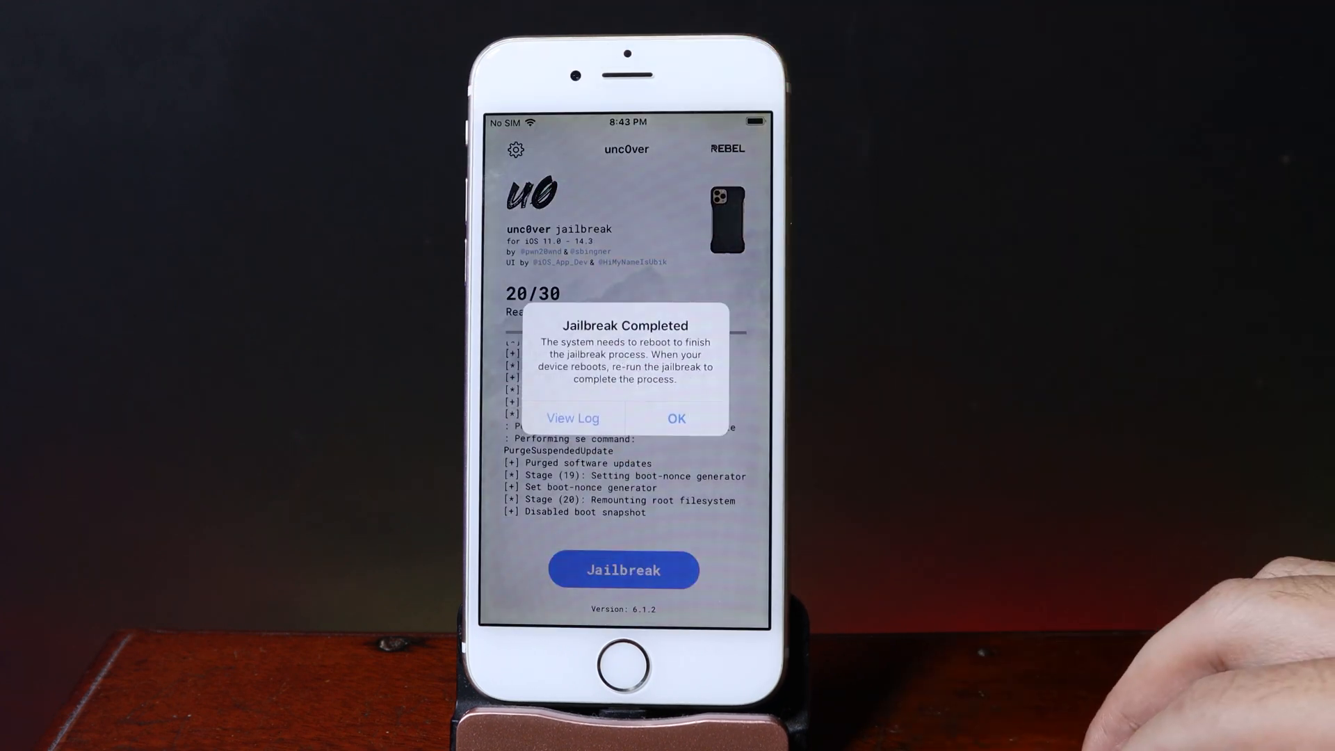
Accept the reboot in the Jailbreak Completed alert.
left_click(676, 418)
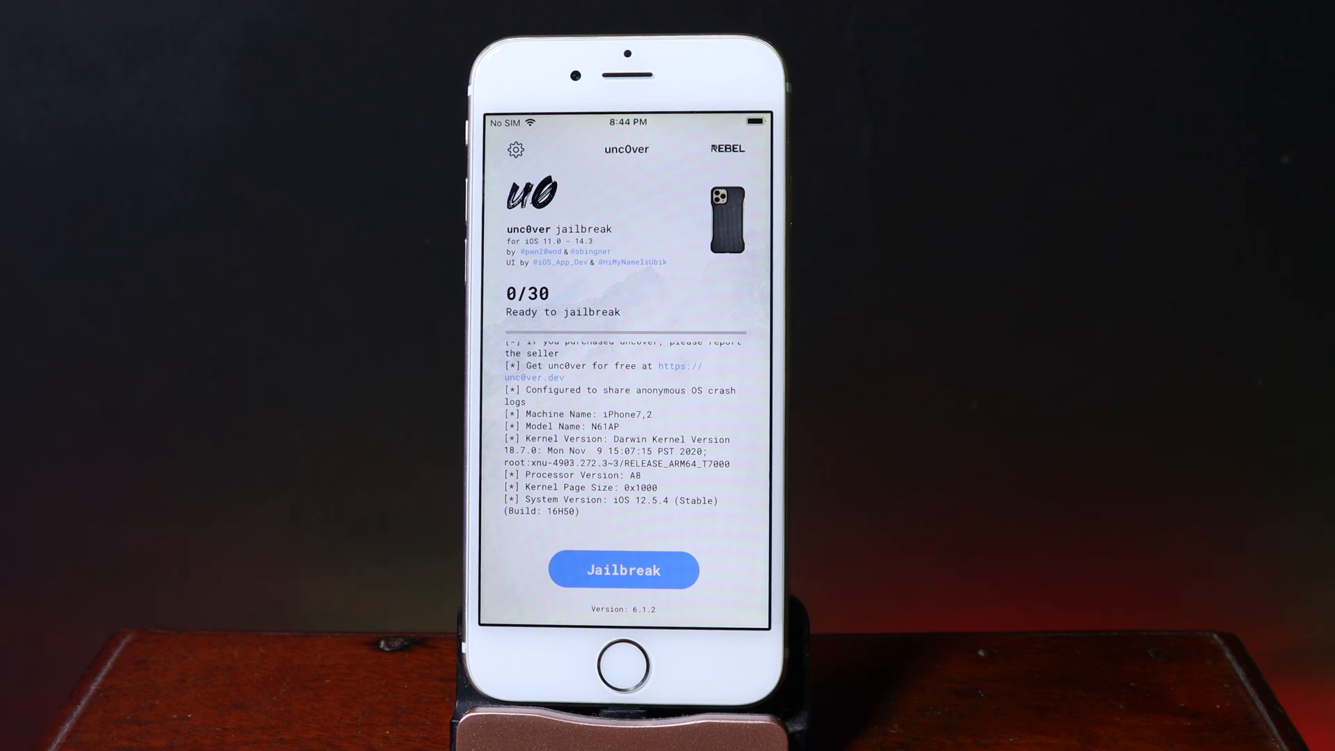
Run Jailbreak again in unc0ver after the reboot.
left_click(622, 569)
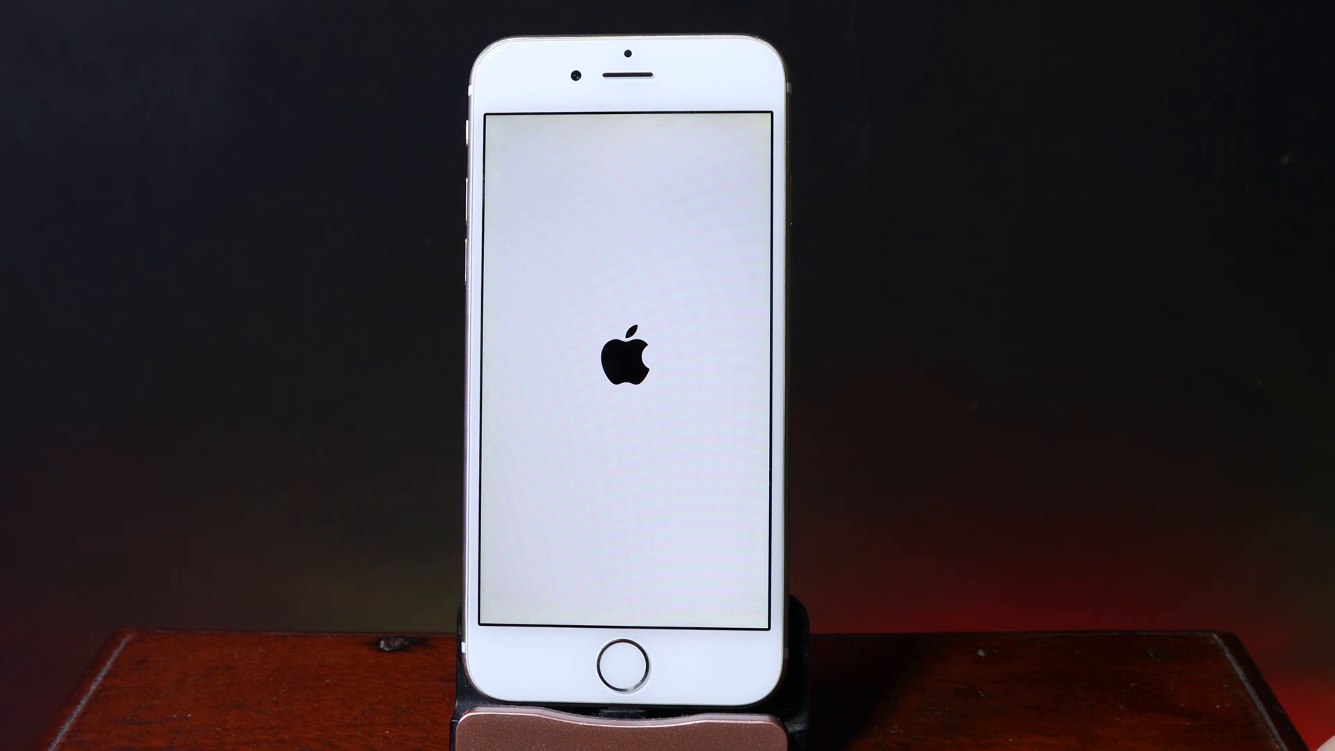
Wake and unlock the restarted iPhone, then return home from Cydia.
left_click(623, 642)
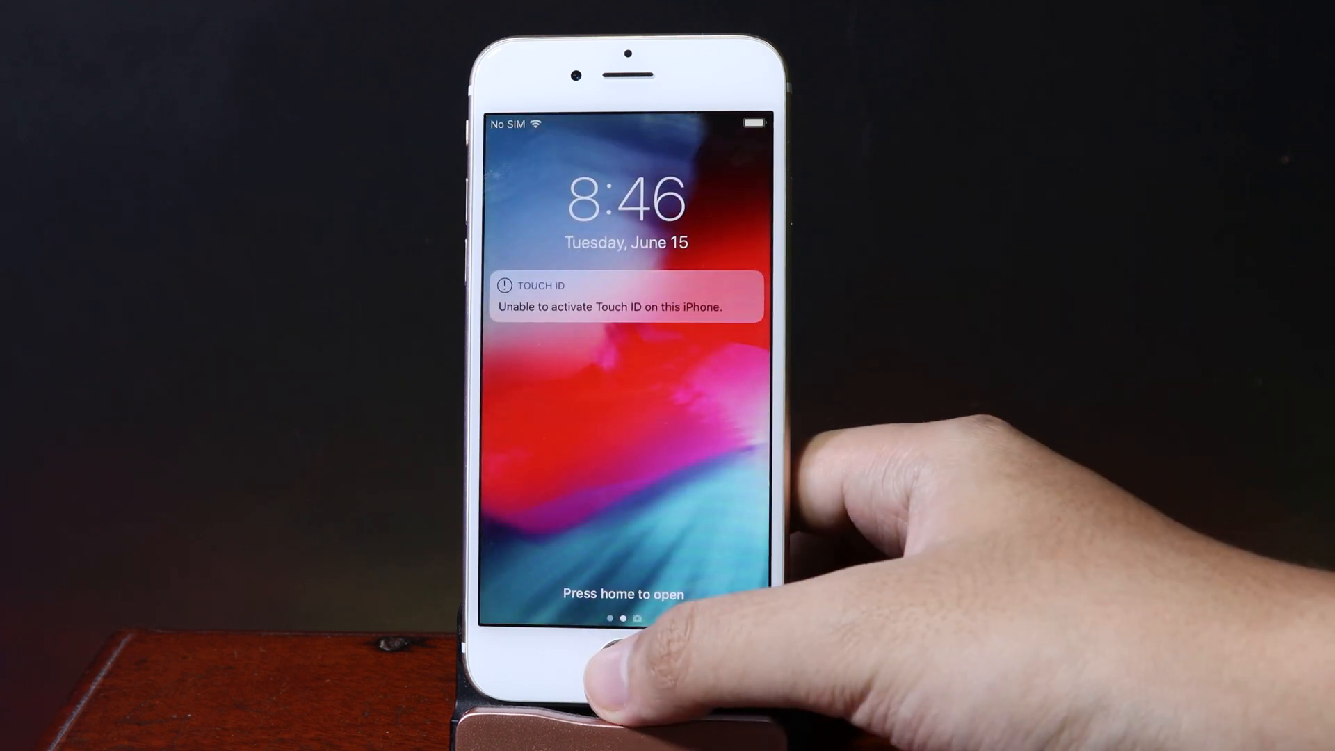
left_click(626, 664)
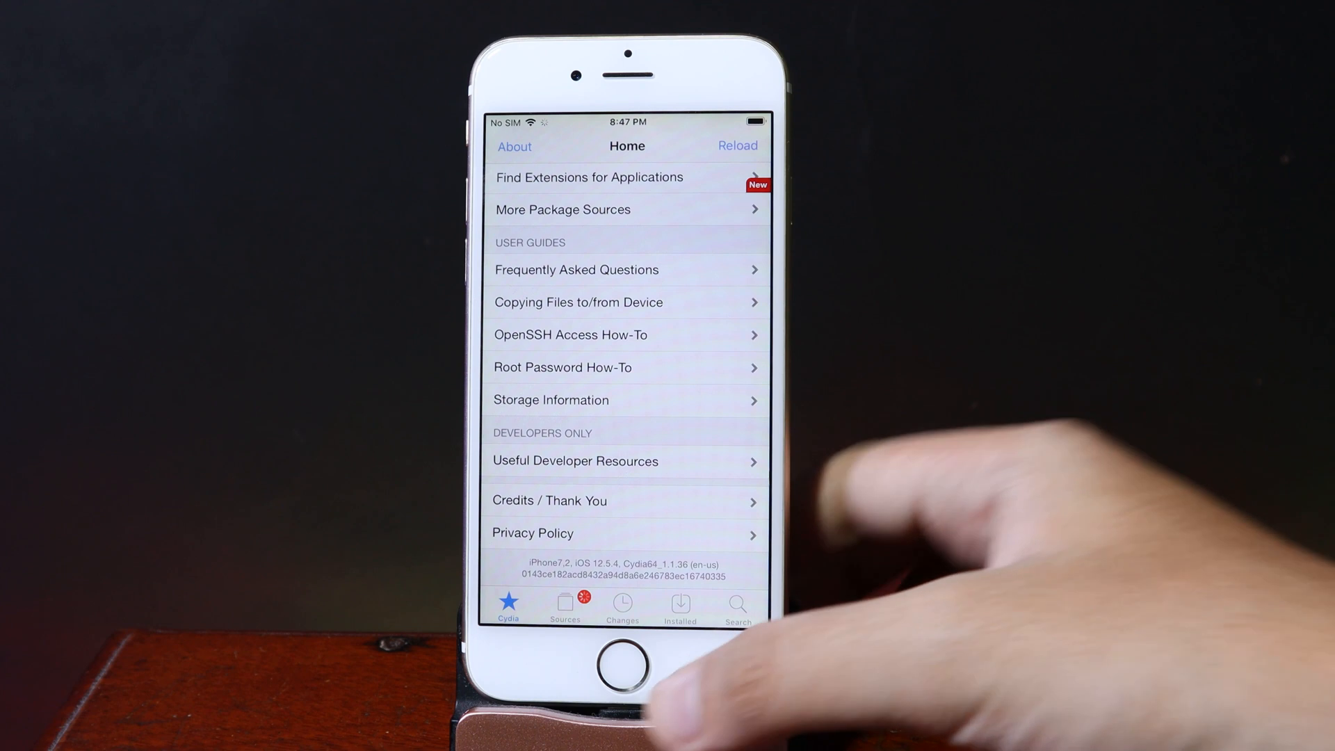
left_click(627, 664)
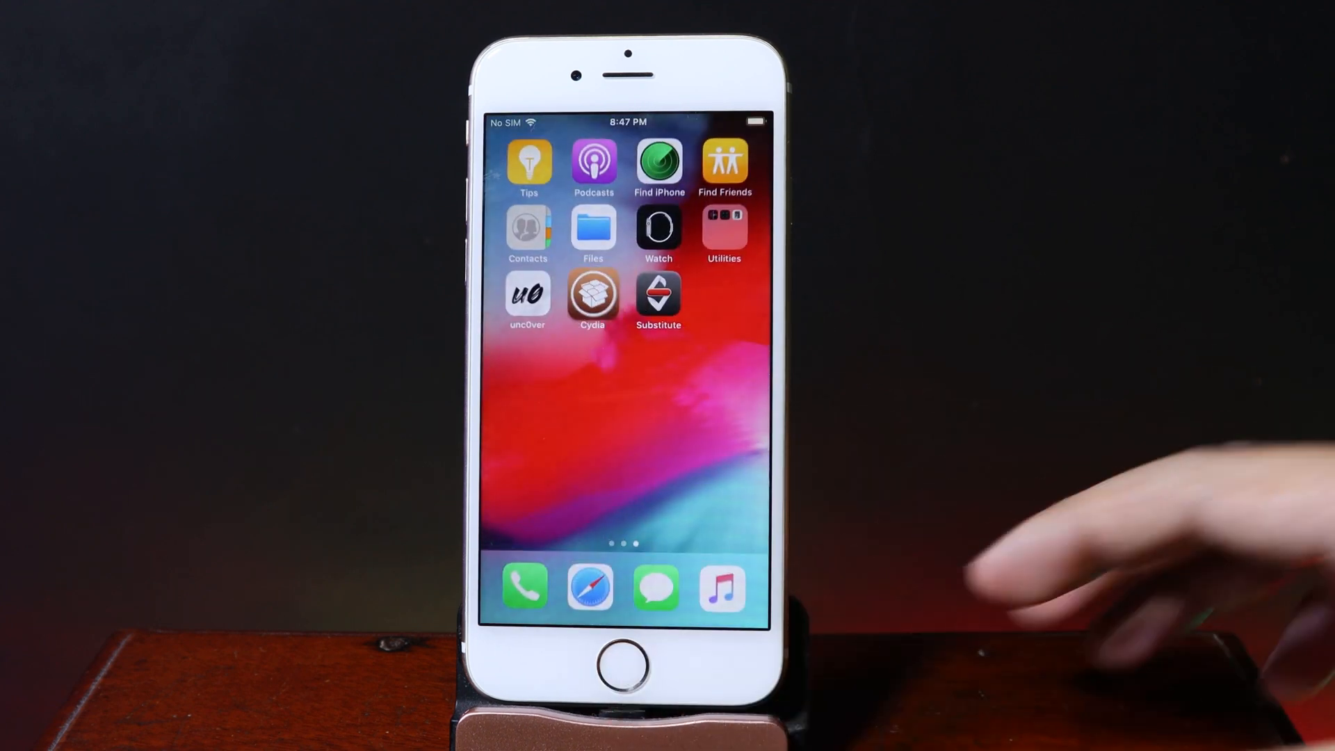